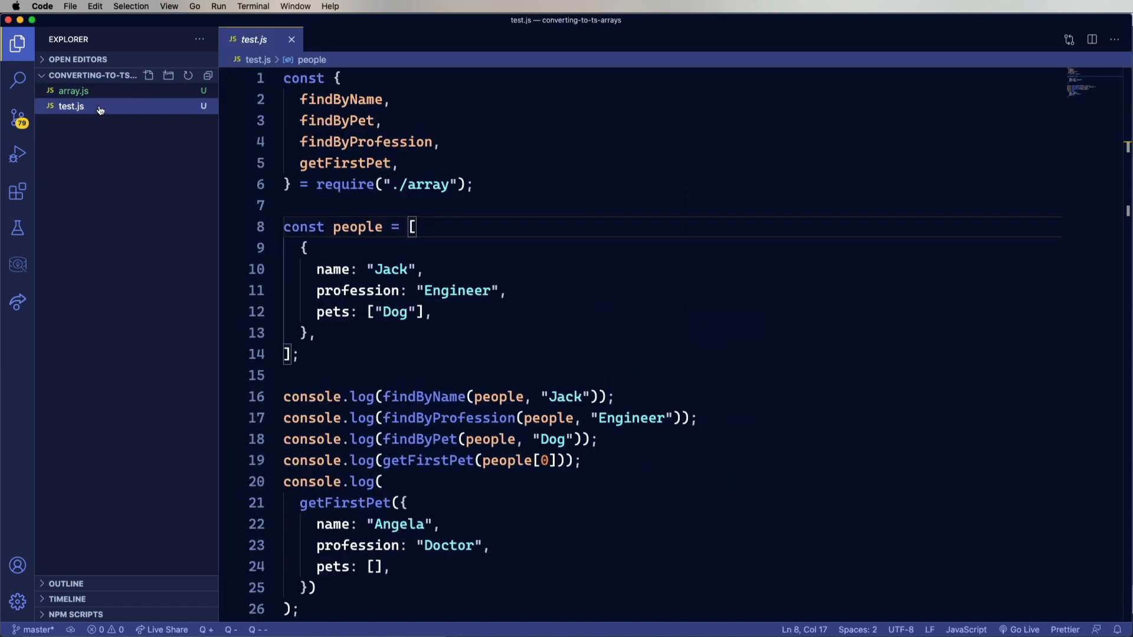
Step: Show array.js with the filterPeople helper and exported find functions
{"action": "left_click", "coordinate": [73, 91]}
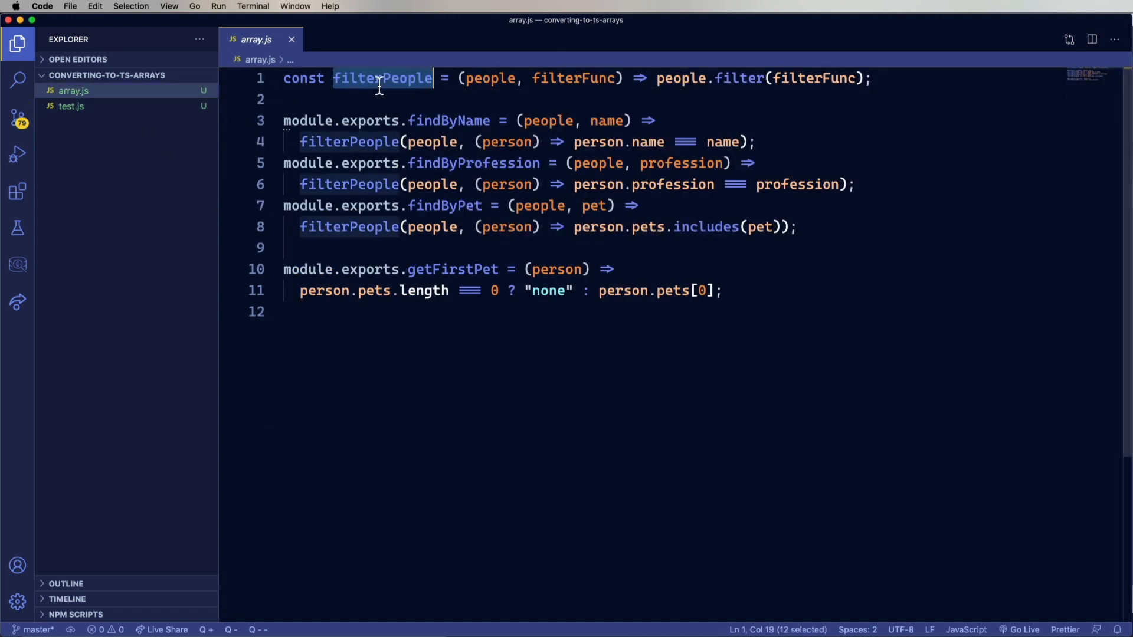
{"action": "left_click", "coordinate": [70, 106]}
{"action": "type", "text": "yarn start"}
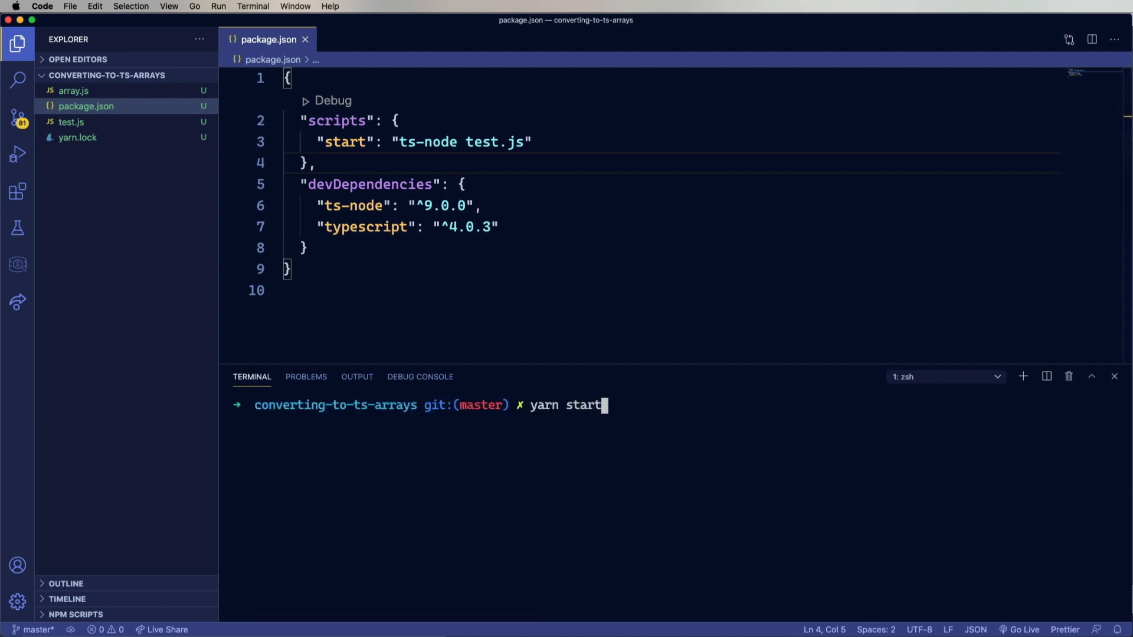
Step: Bring array.js back into view in the Explorer after the yarn start run
{"action": "left_click", "coordinate": [73, 91]}
{"action": "type", "text": "t"}
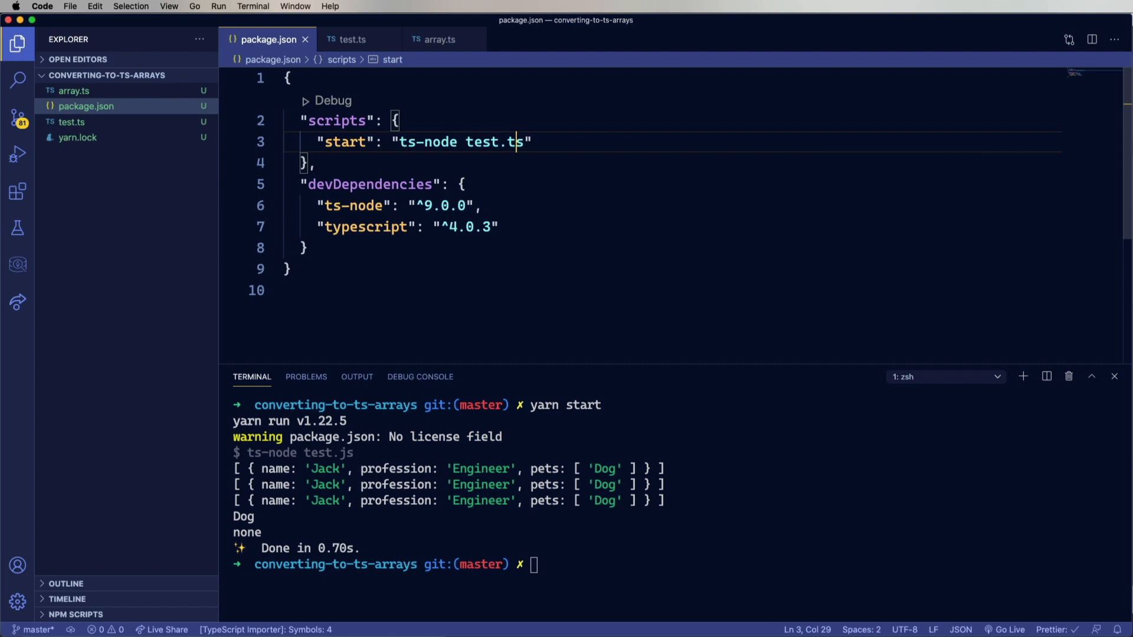
Step: Switch to the editor tab for updating the start script to ts-node test.ts
{"action": "left_click", "coordinate": [440, 39]}
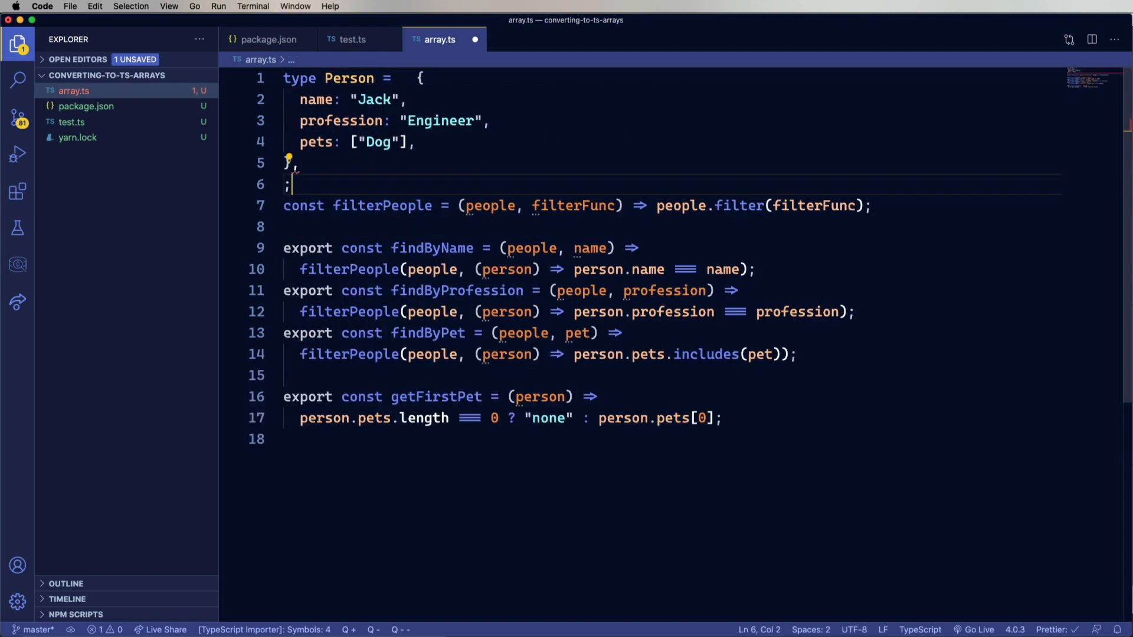